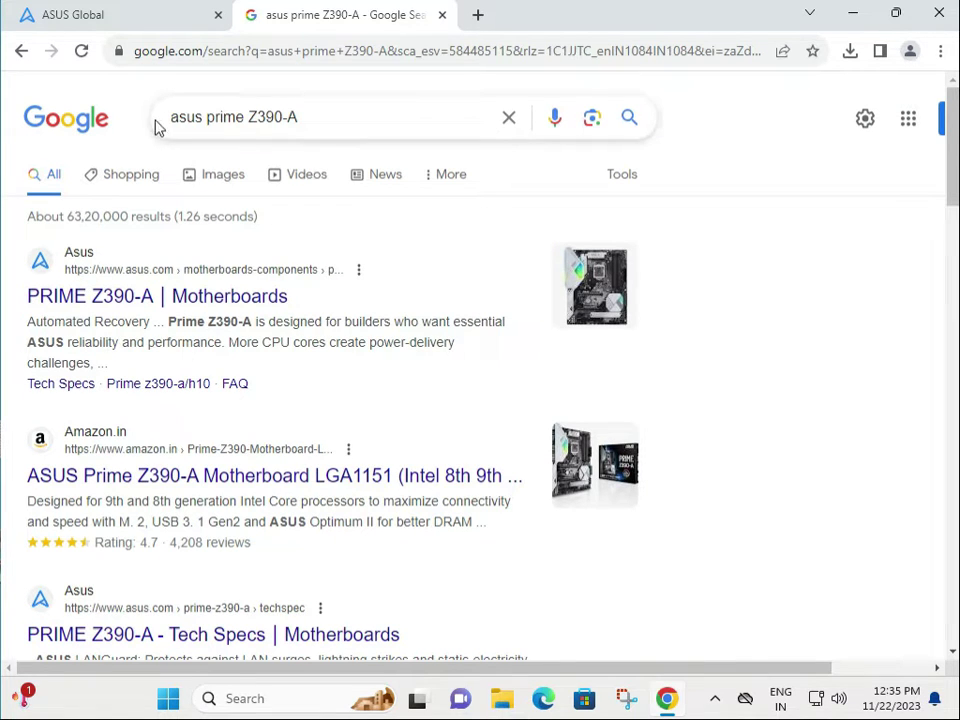
- Leave the PRIME Z390-A Google results and switch to the ASUS Global site
double_click(234, 116)
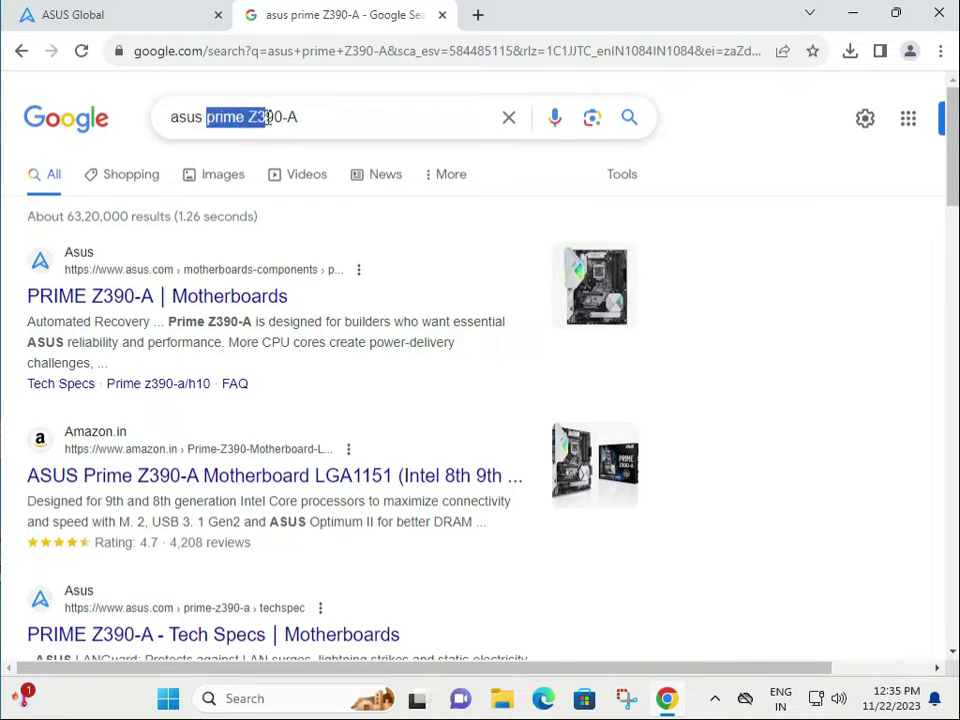
click(300, 116)
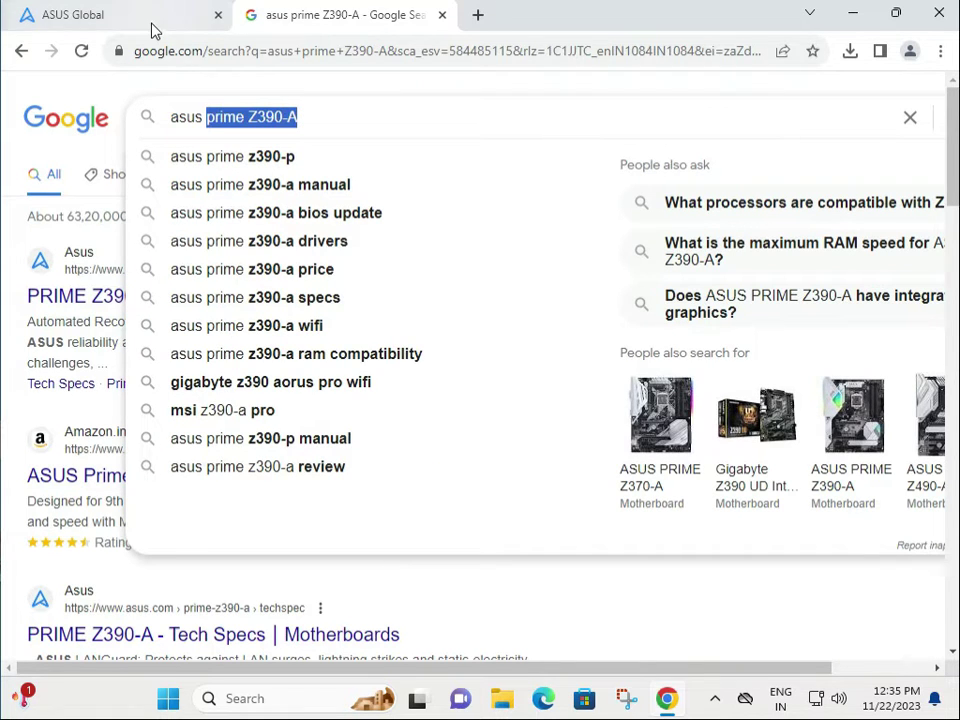
click(70, 14)
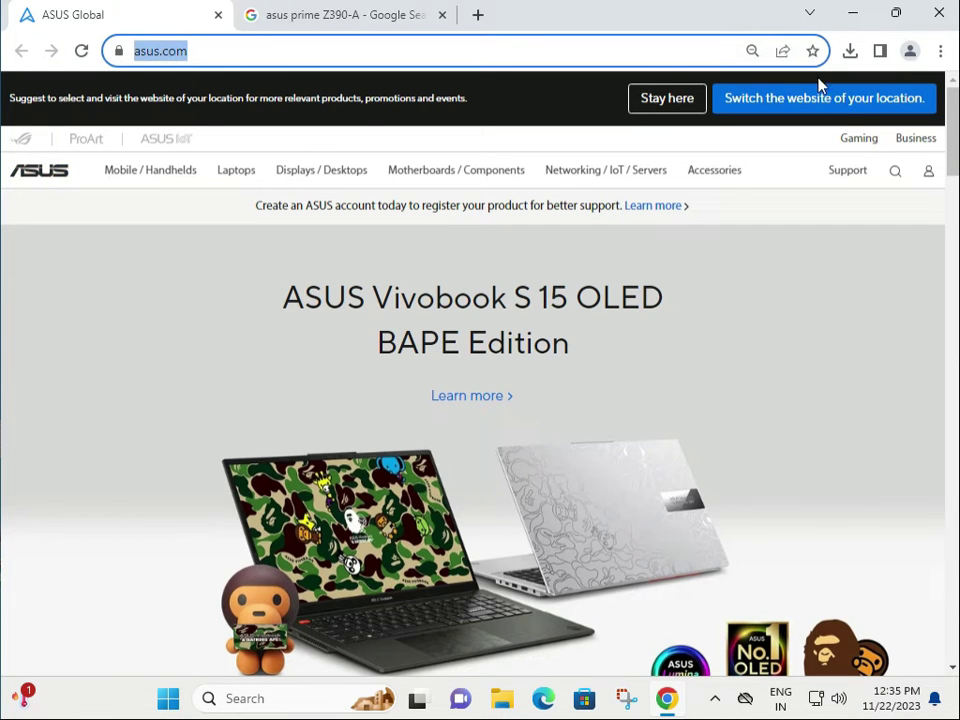
- Go to Drivers and Manuals from the Support menu to reach the Download Center
click(848, 170)
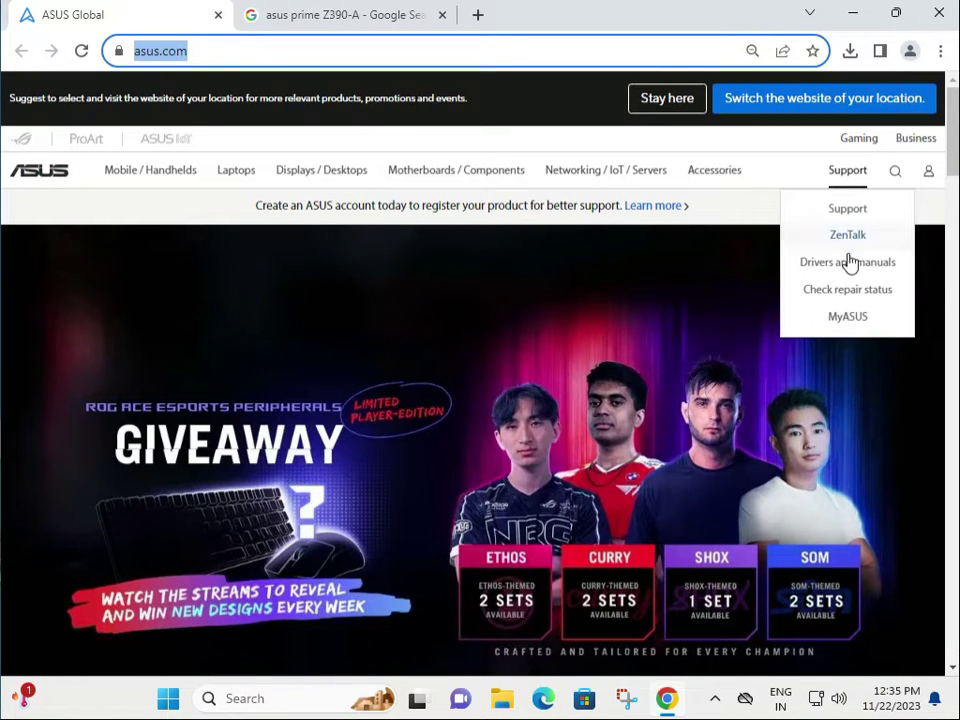
mouse_move(848, 260)
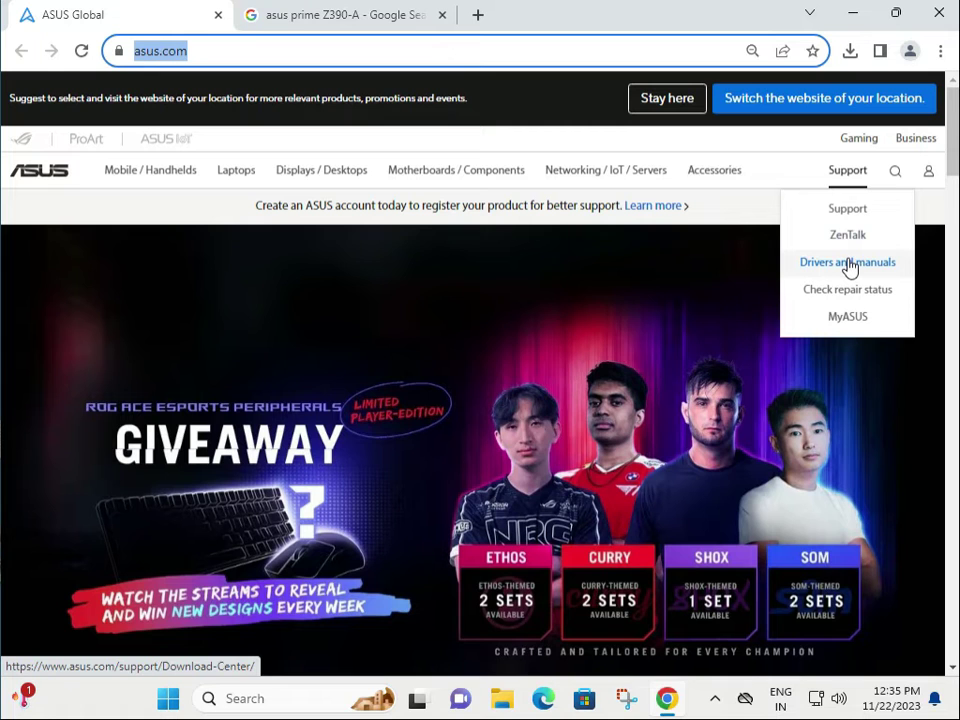
click(848, 260)
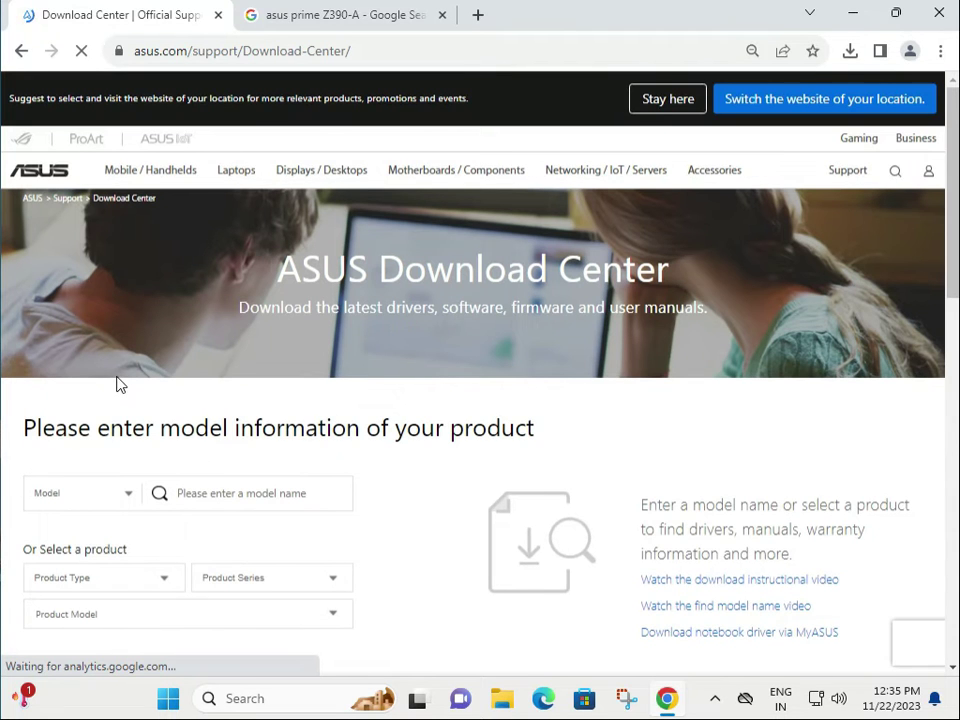
- Try the serial-number lookup, then return the product lookup to Model
click(80, 492)
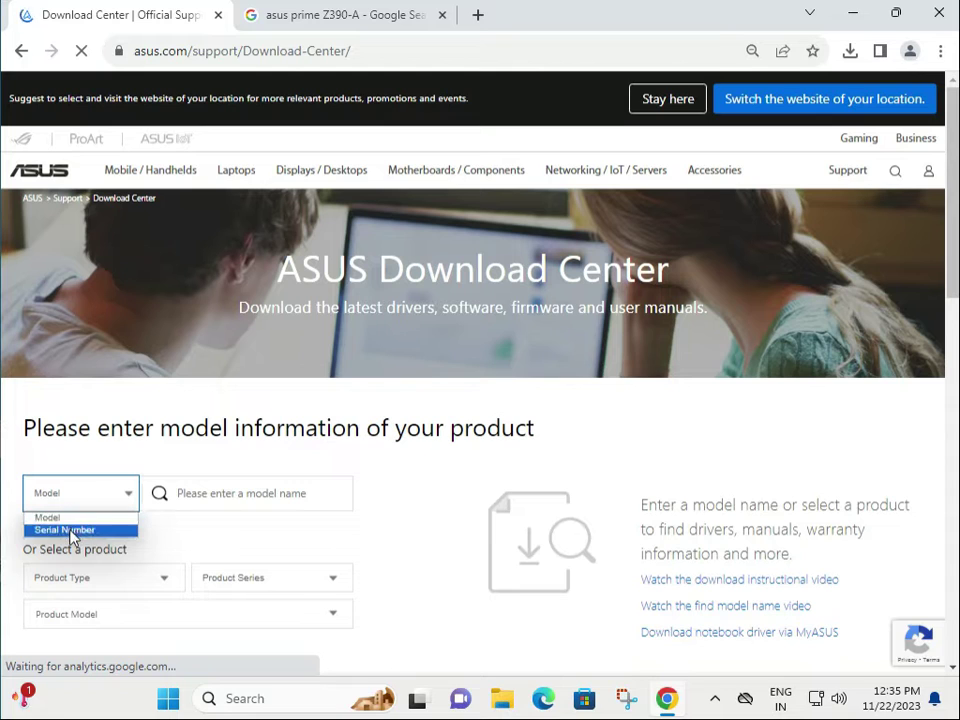
mouse_move(48, 516)
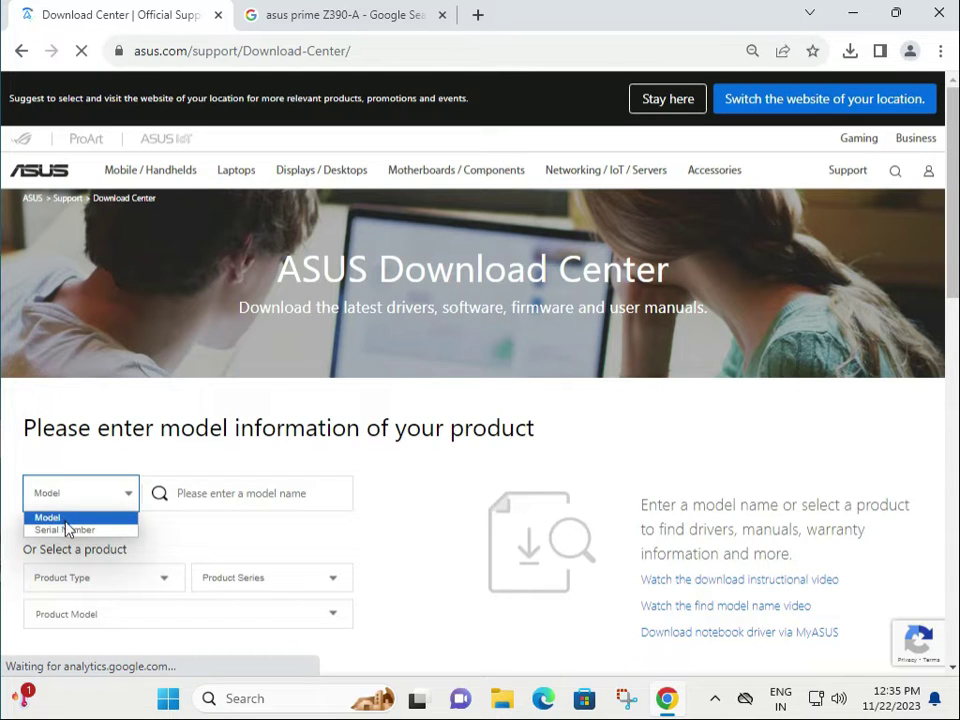
click(60, 528)
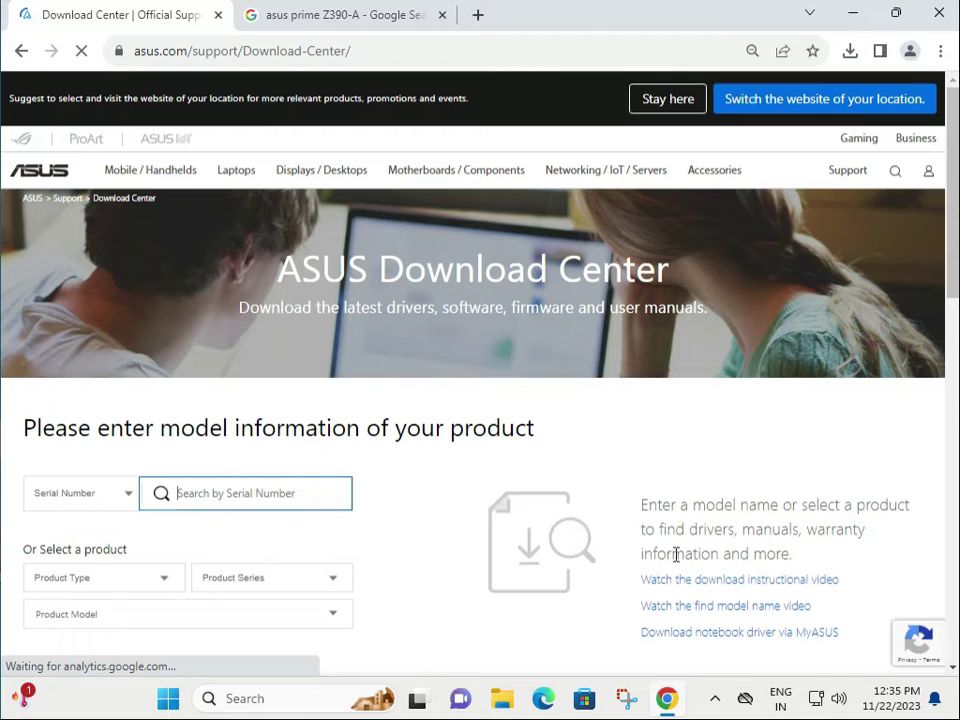
click(80, 492)
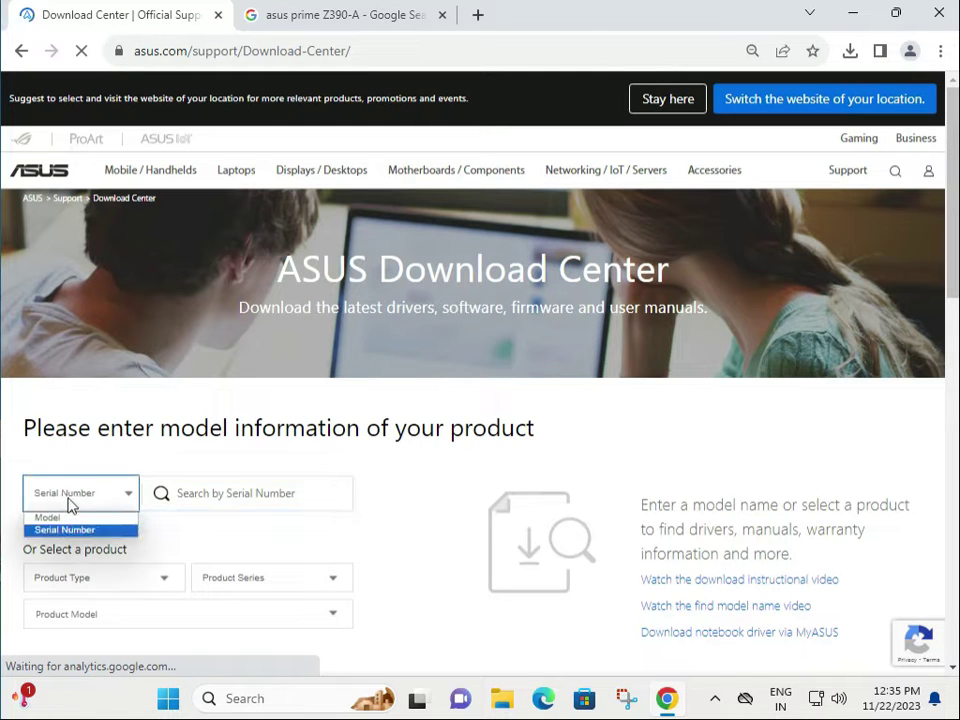
click(48, 516)
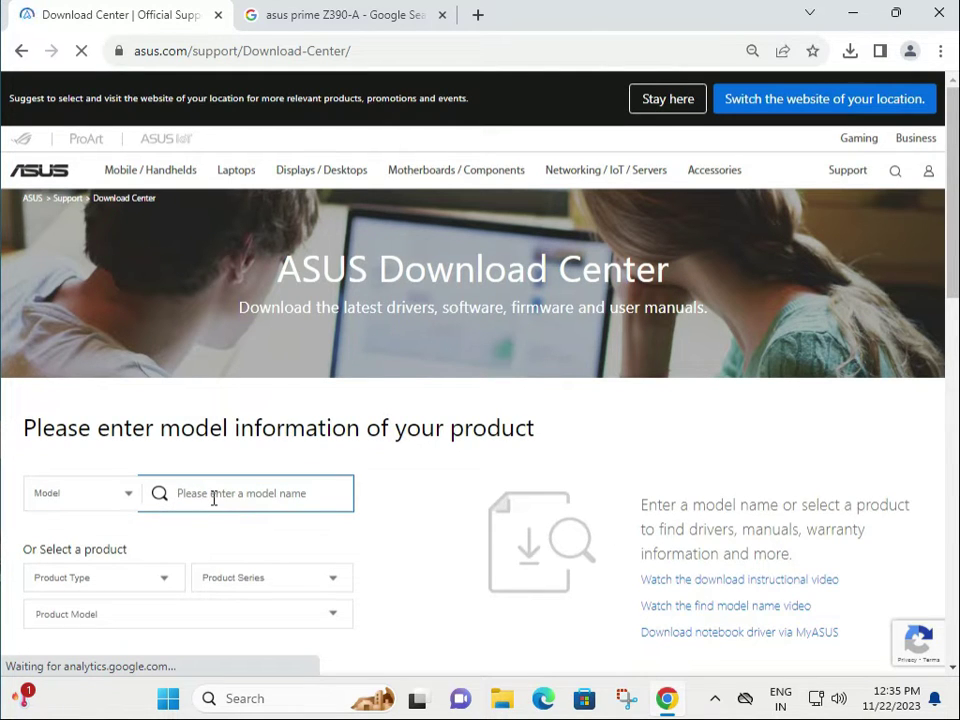
- Find model 'prime Z390-A' and go to its Driver & Utility support page
text(prime Z390-A)
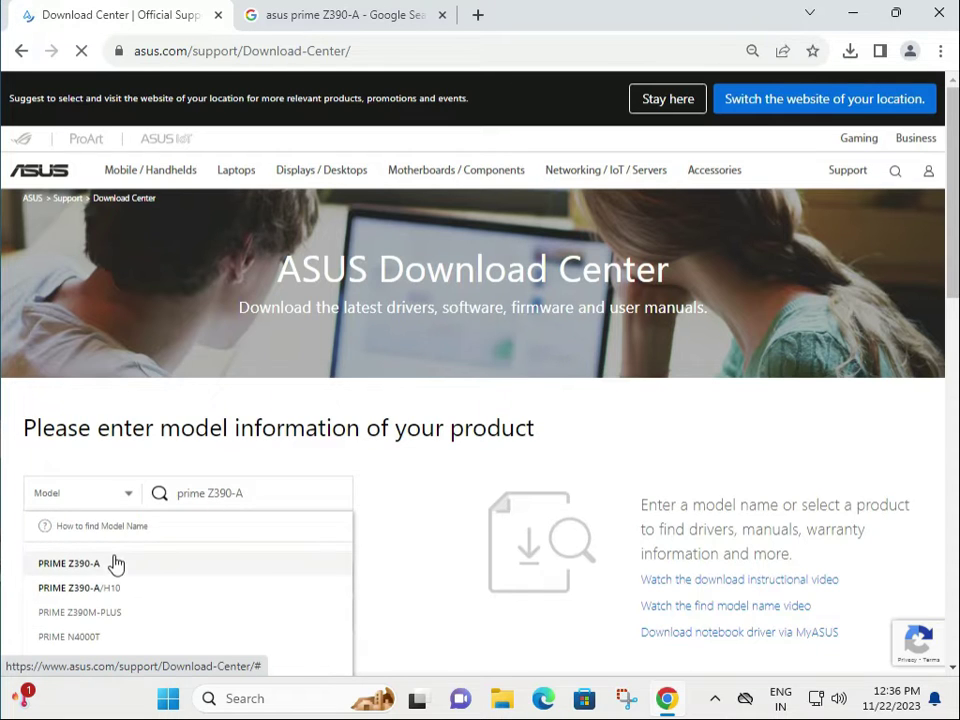
click(68, 564)
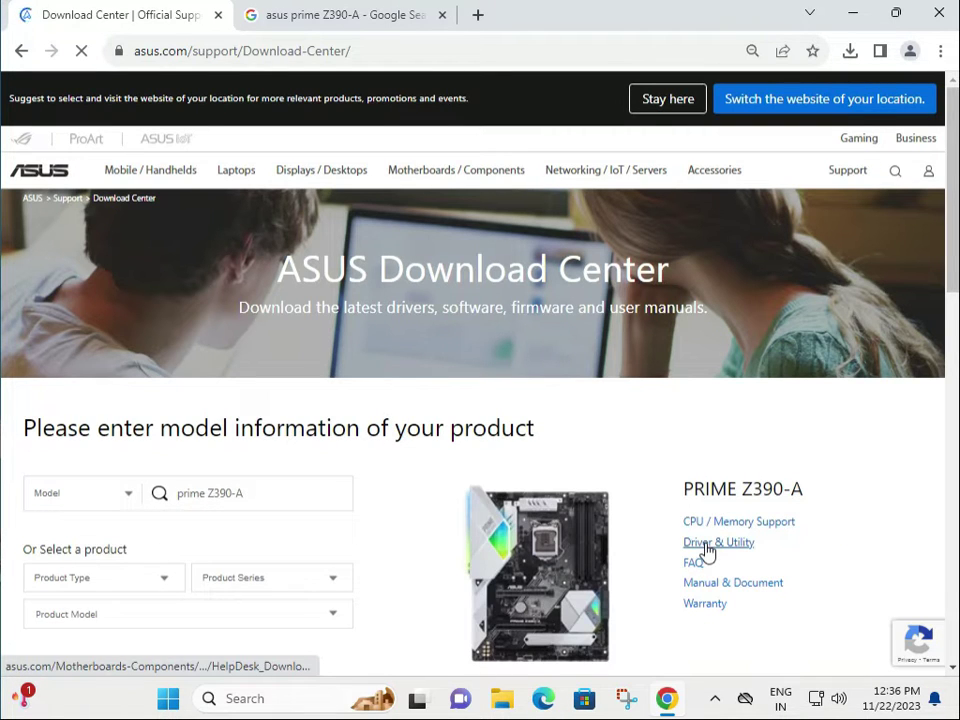
click(718, 542)
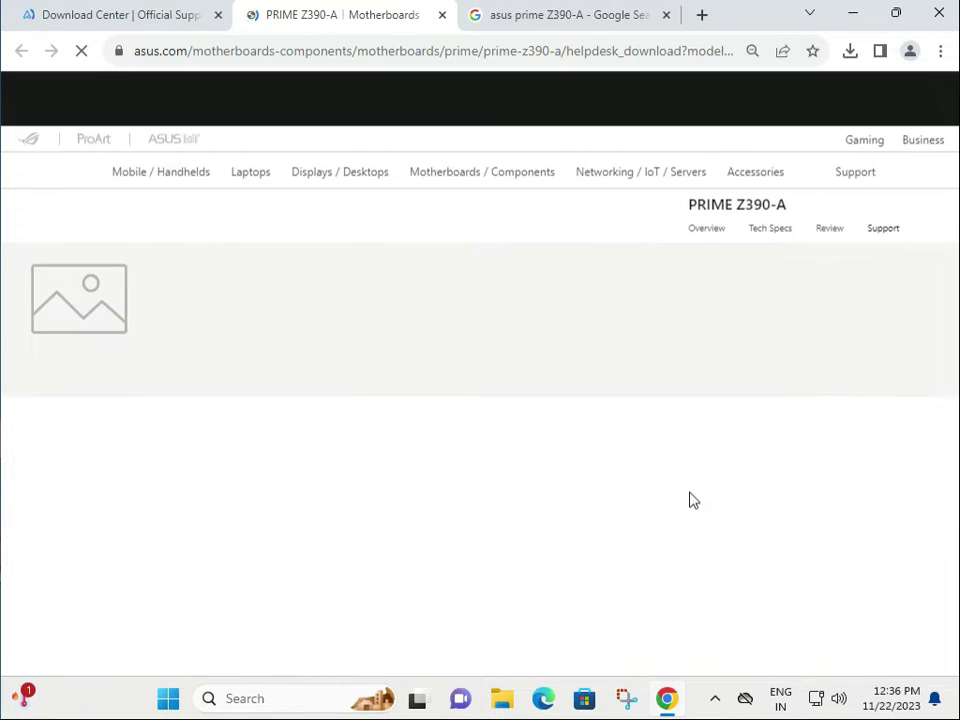
- View the BIOS & Firmware section, then return to Driver & Tools for Windows 11 64-bit
scroll(down, 3)
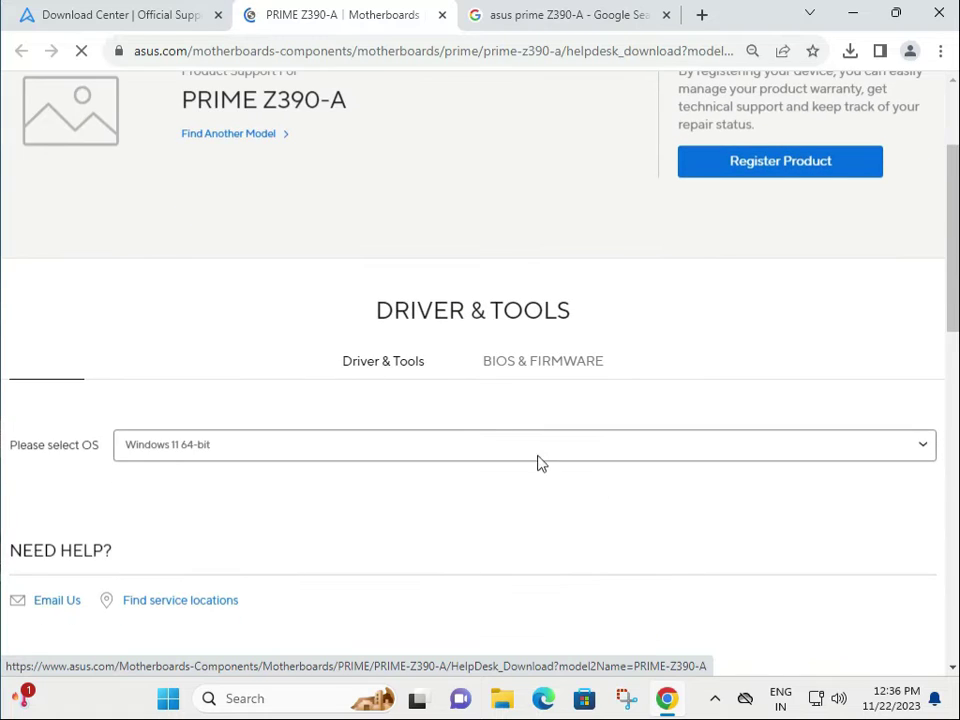
click(544, 340)
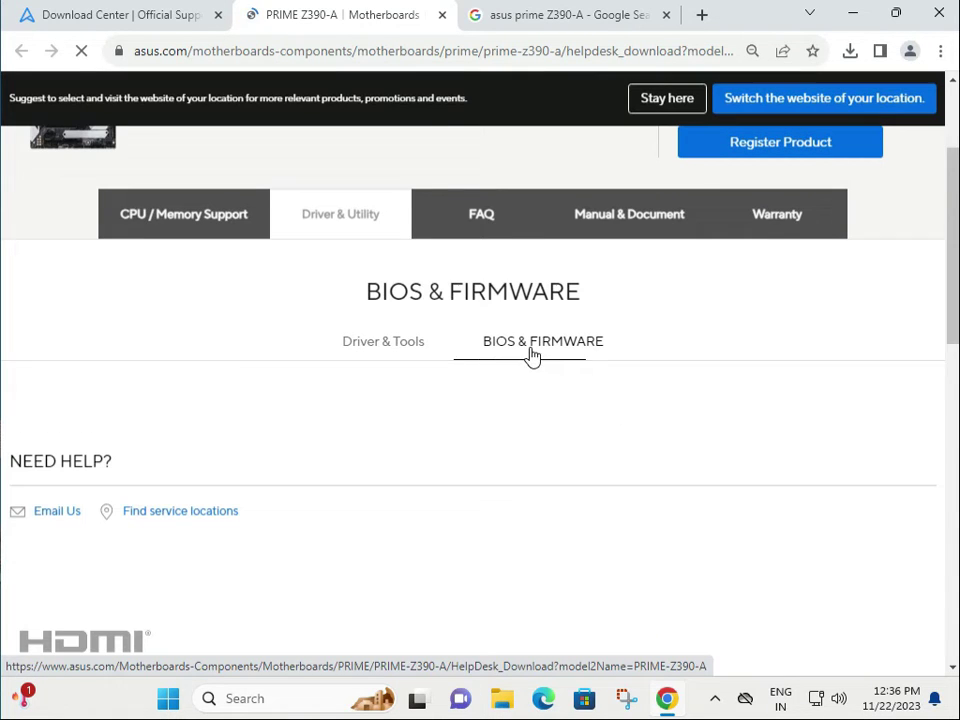
click(544, 340)
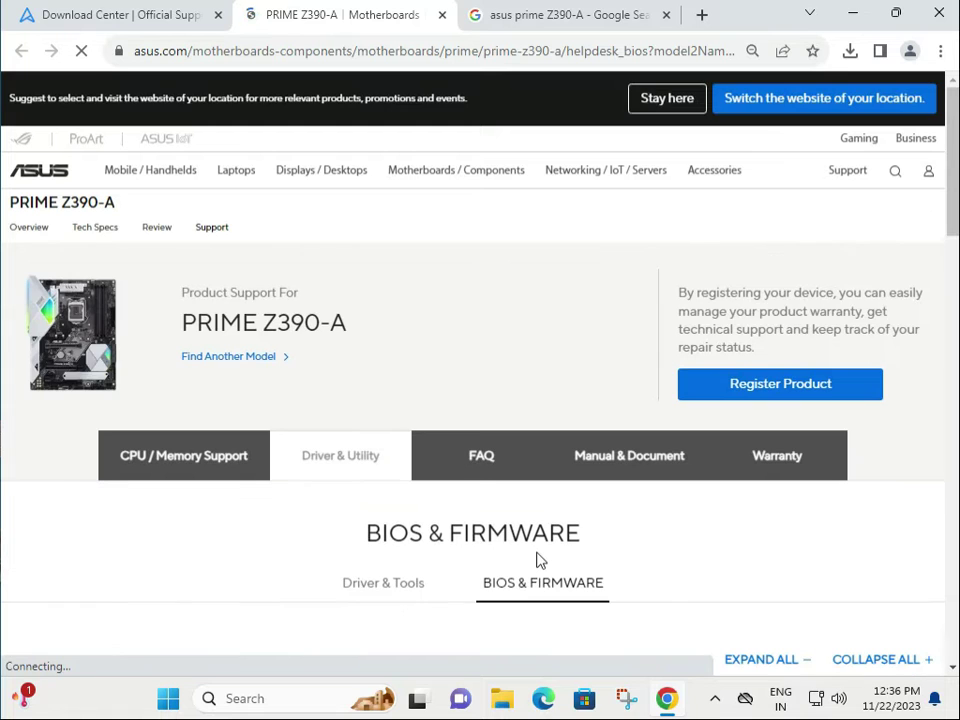
scroll(down, 3)
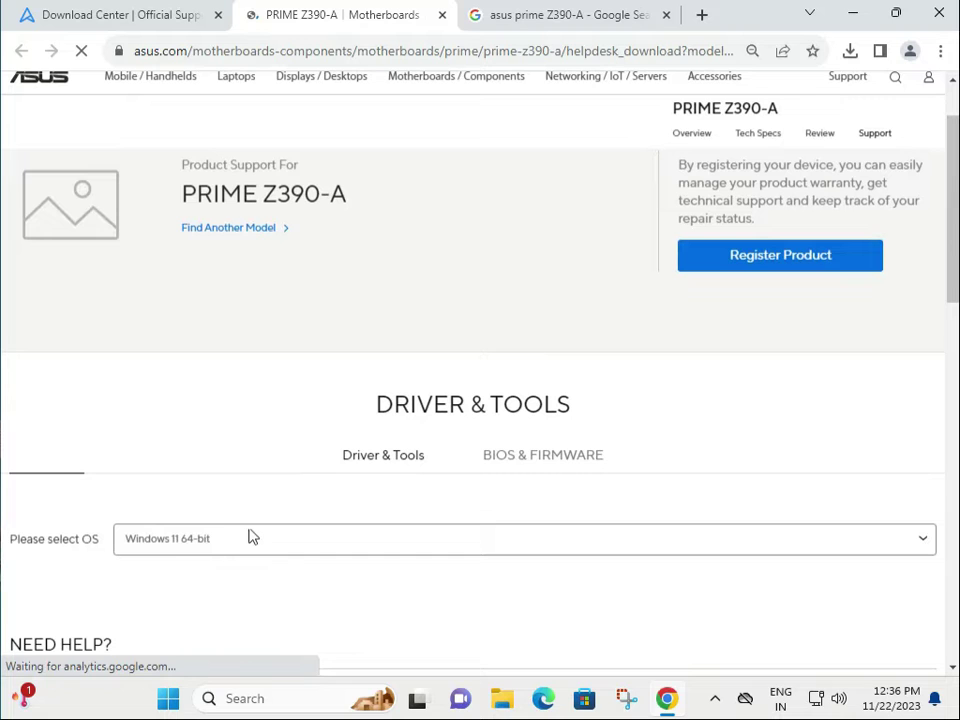
- List the Windows 11 64-bit drivers and scroll to the Intel Gigabit Ethernet LAN driver
click(524, 464)
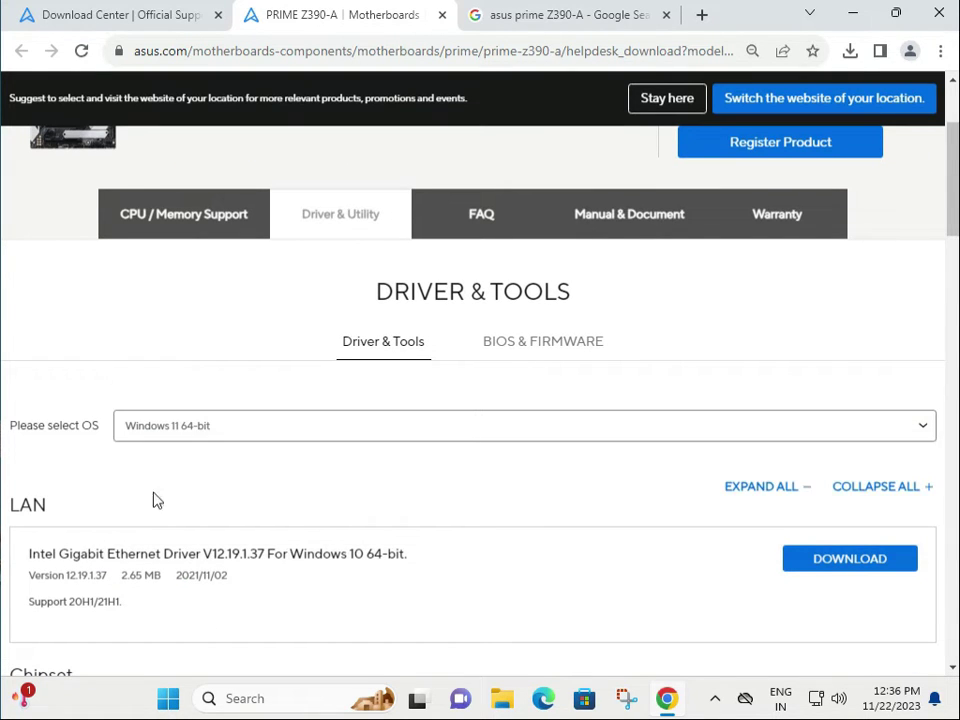
scroll(down, 3)
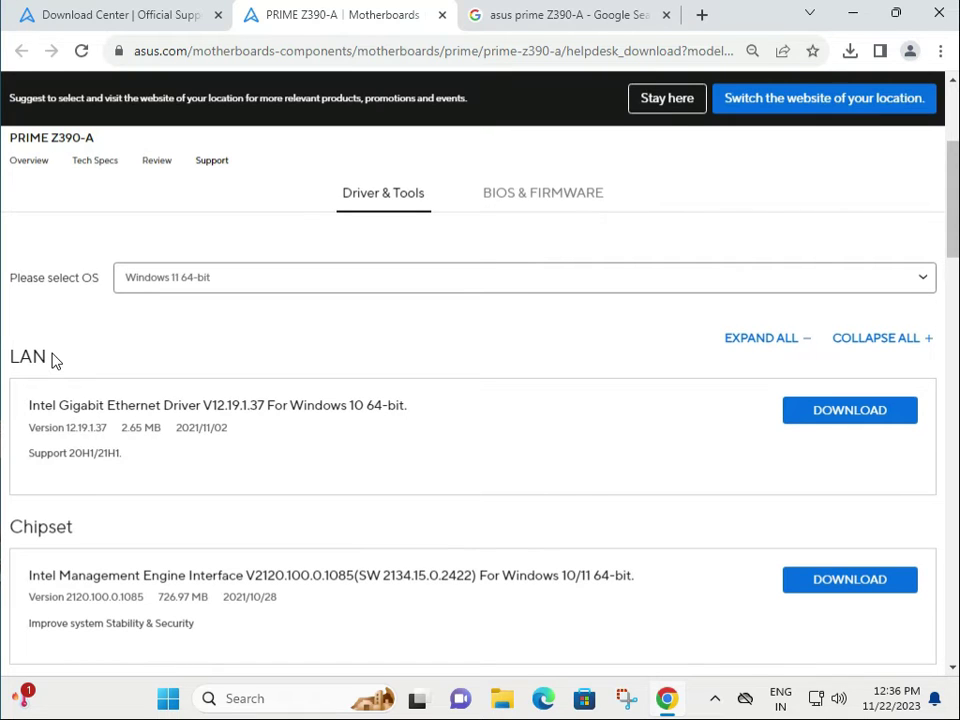
mouse_move(82, 532)
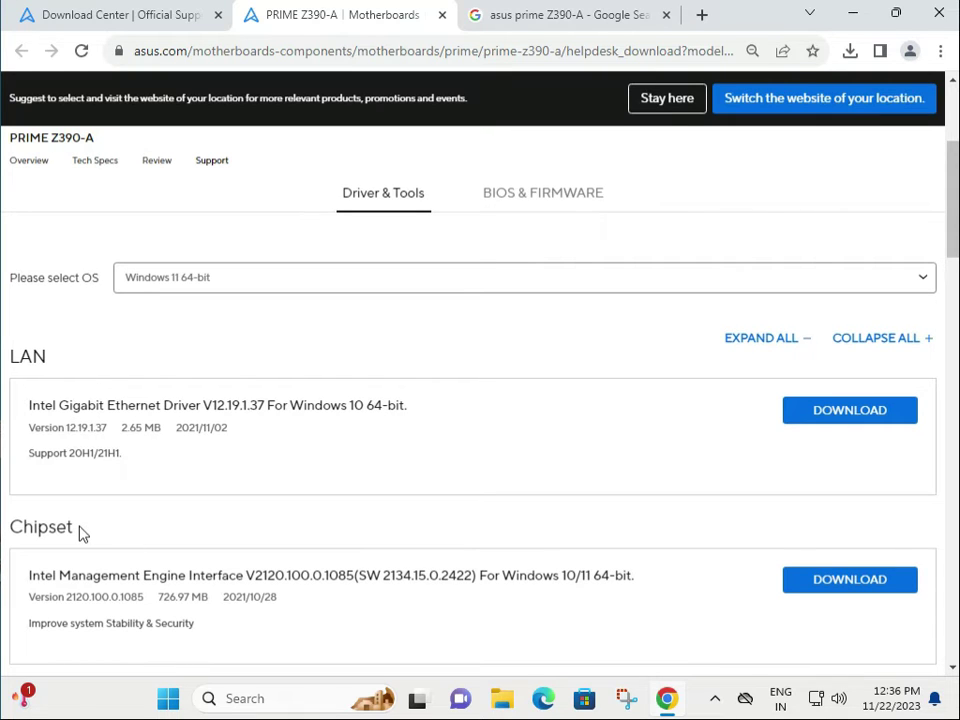
scroll(down, 3)
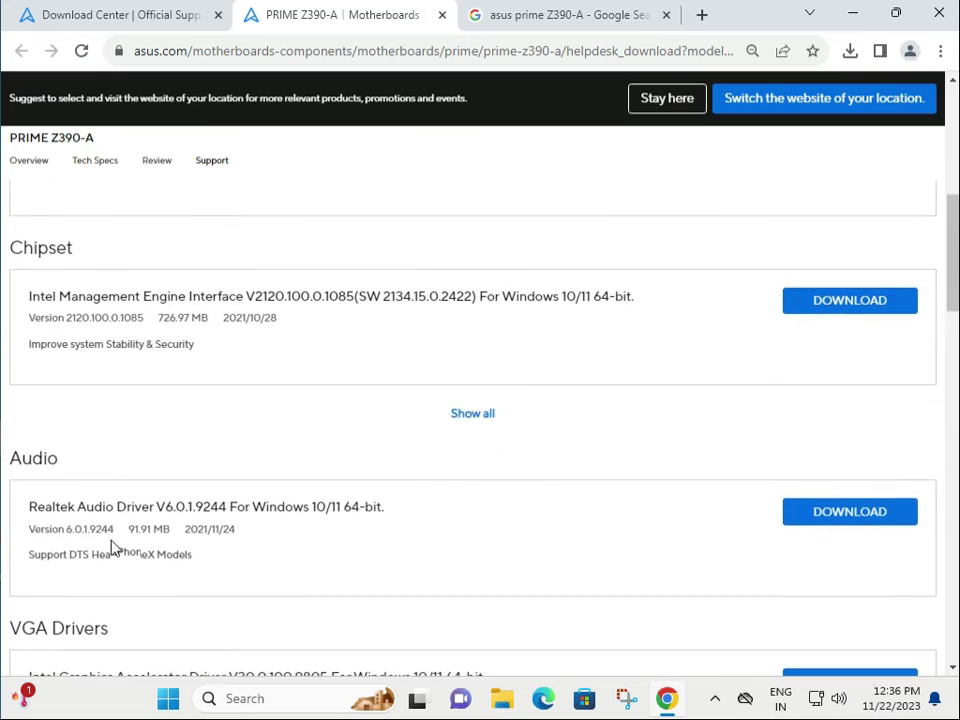
scroll(down, 3)
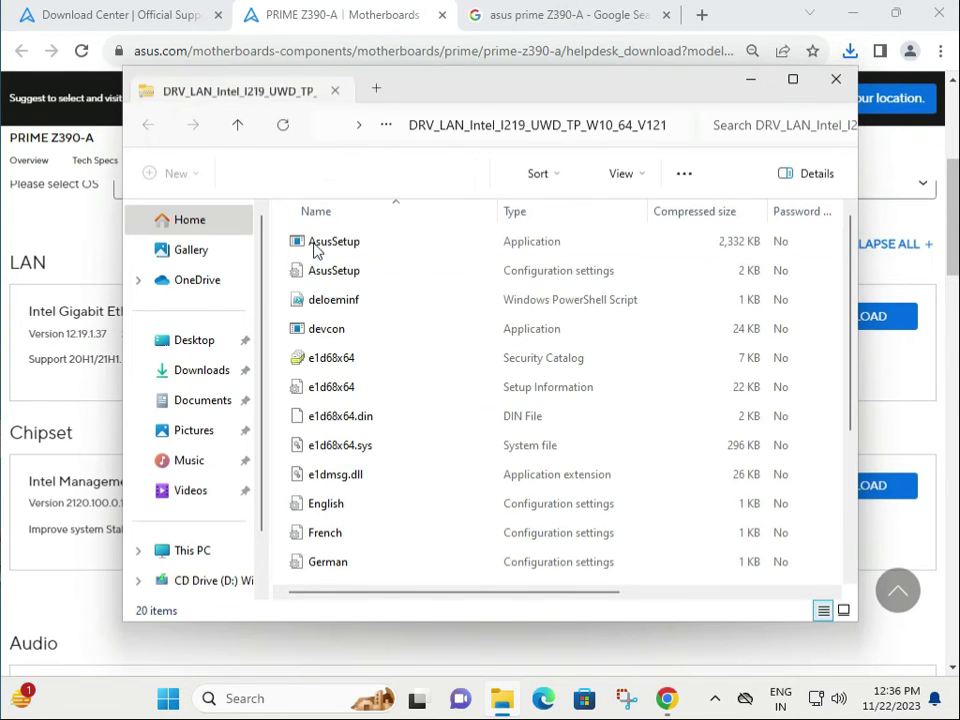
click(332, 300)
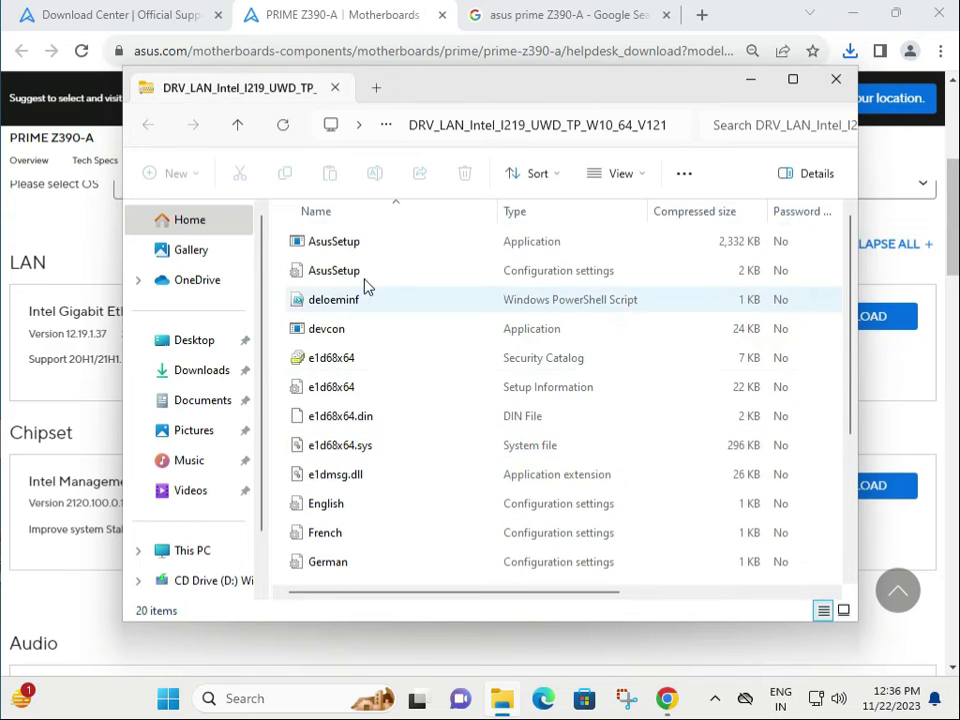
click(336, 240)
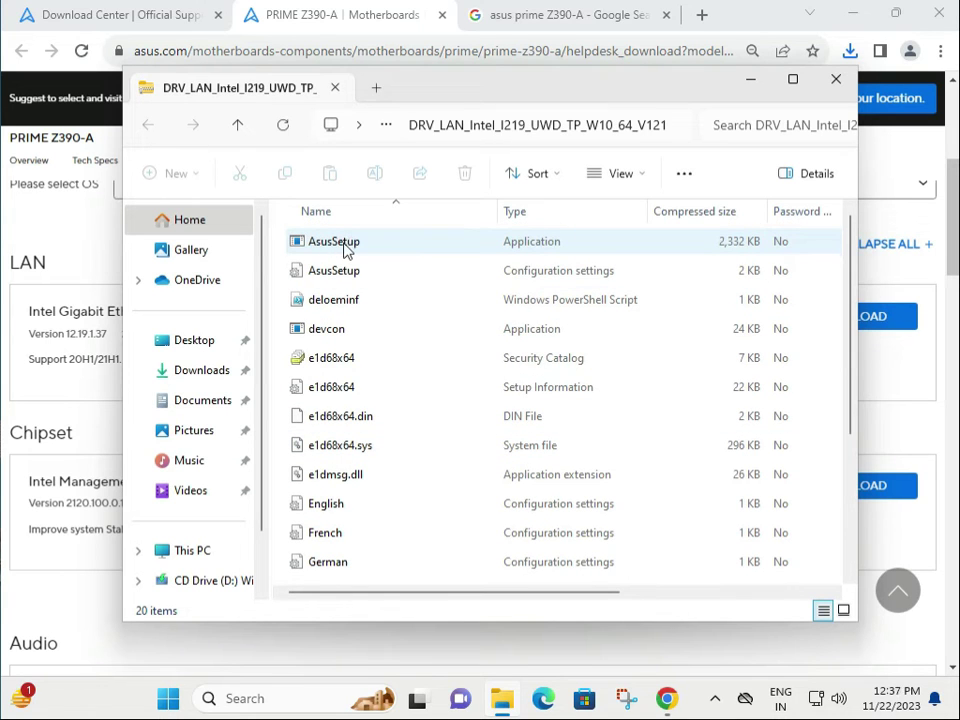
double_click(334, 240)
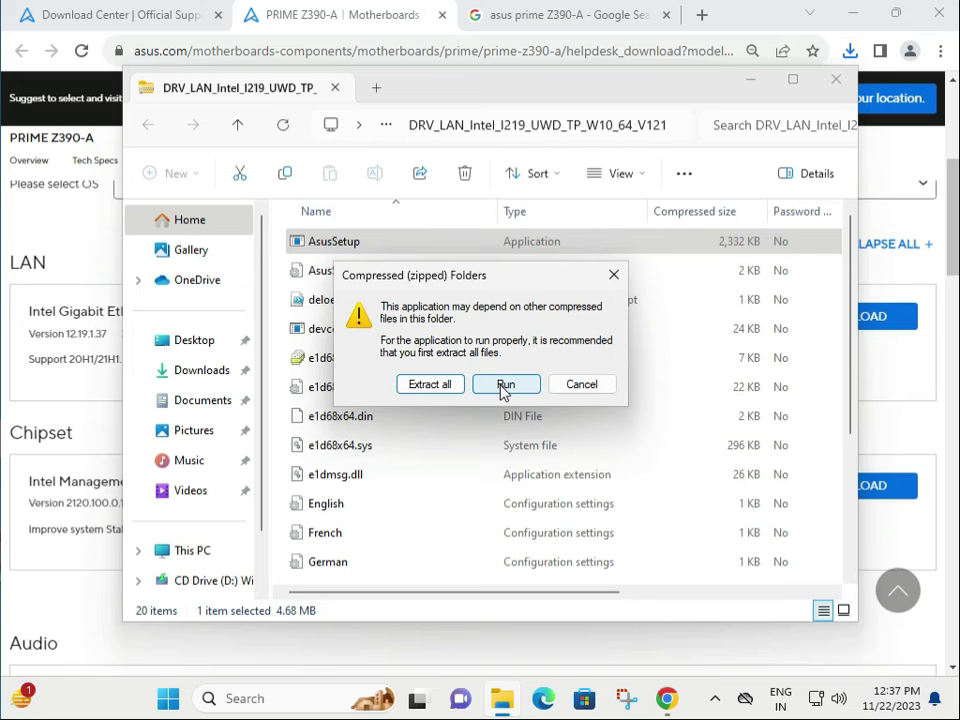
mouse_move(430, 384)
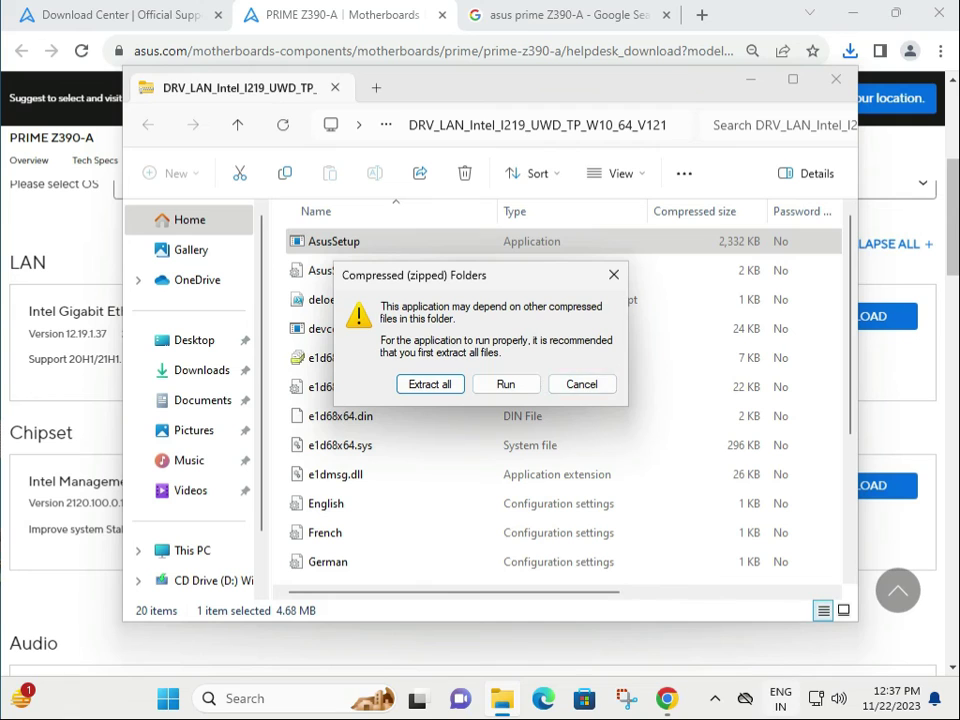
mouse_move(694, 584)
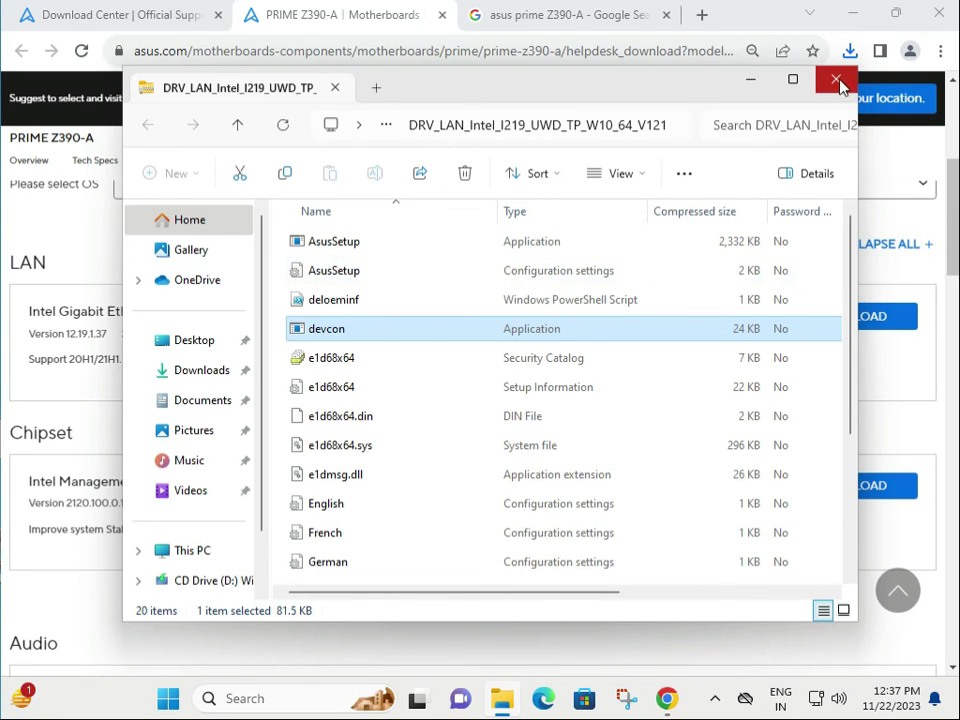
mouse_move(838, 80)
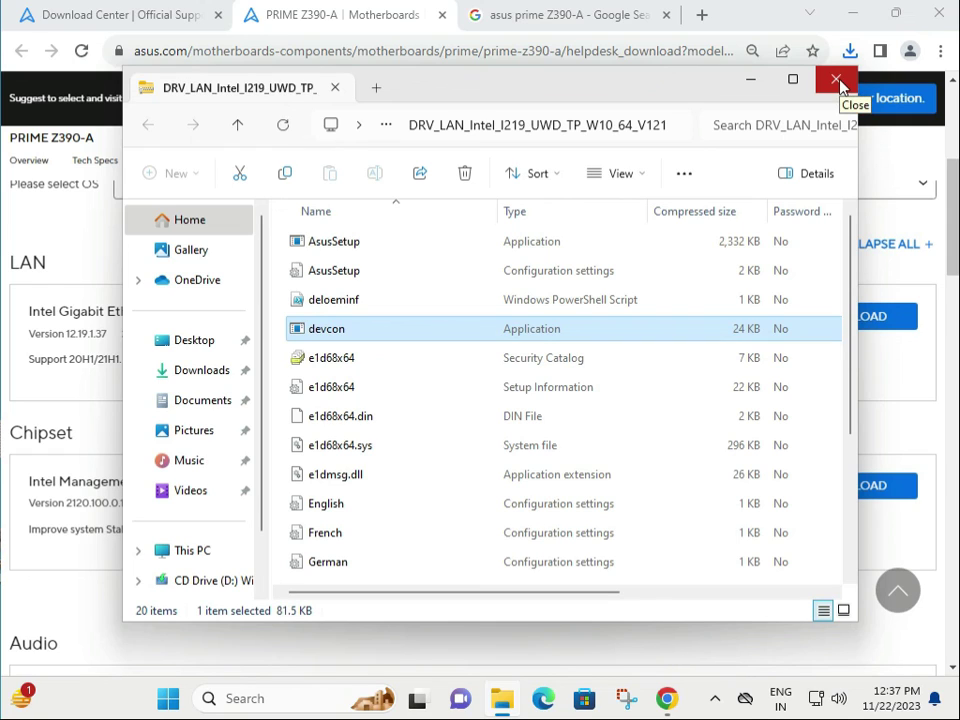